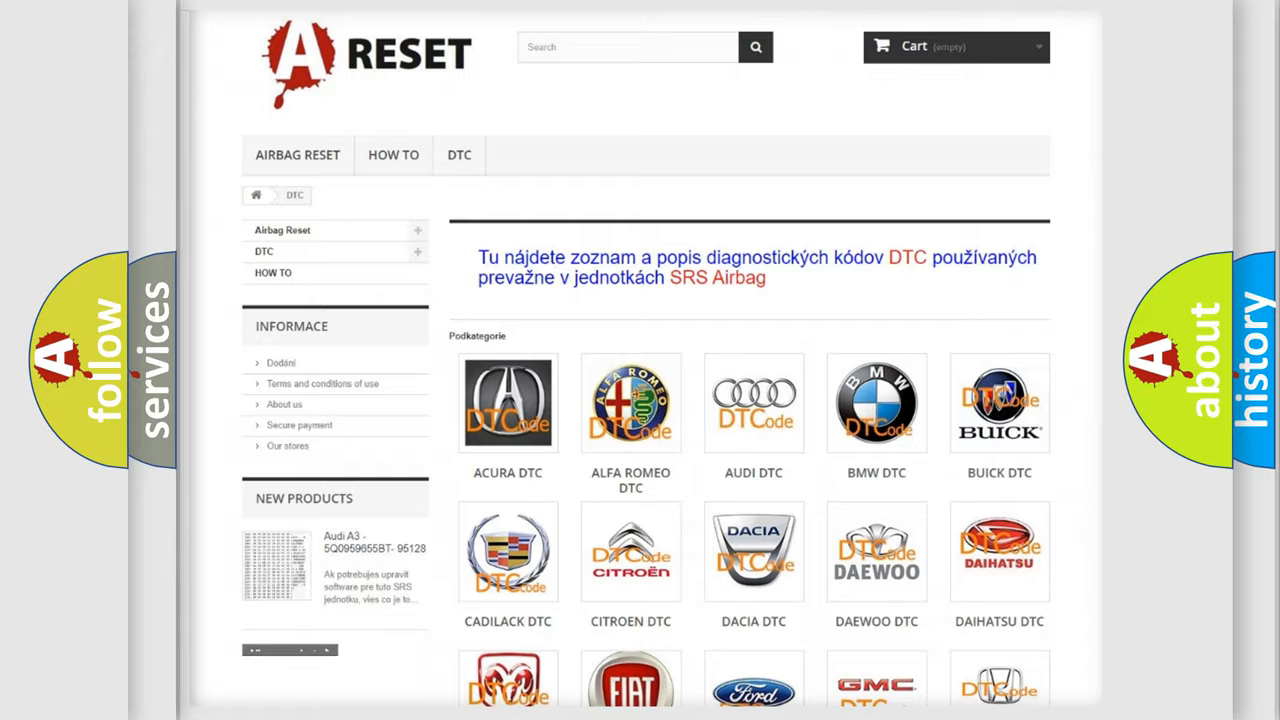
# - Open the FIAT DTC tile and browse its grid of B-series trouble code pages
pyautogui.scroll(-3)
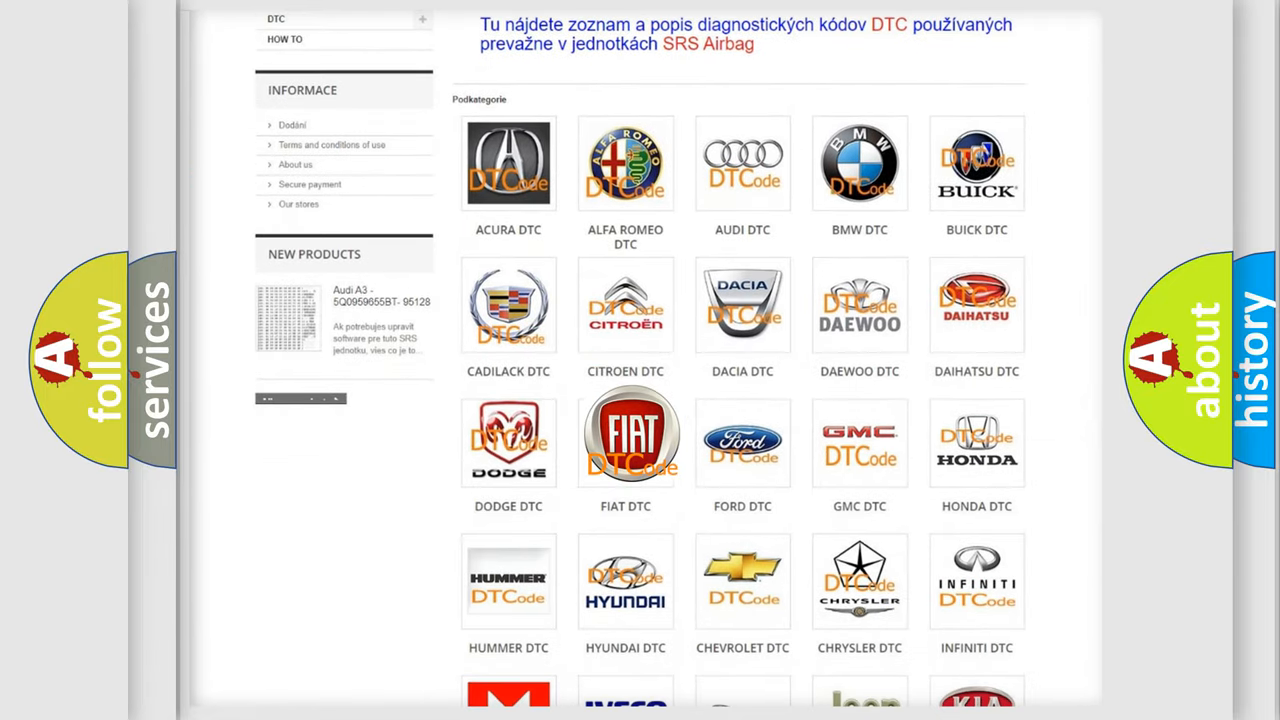
pyautogui.click(625, 440)
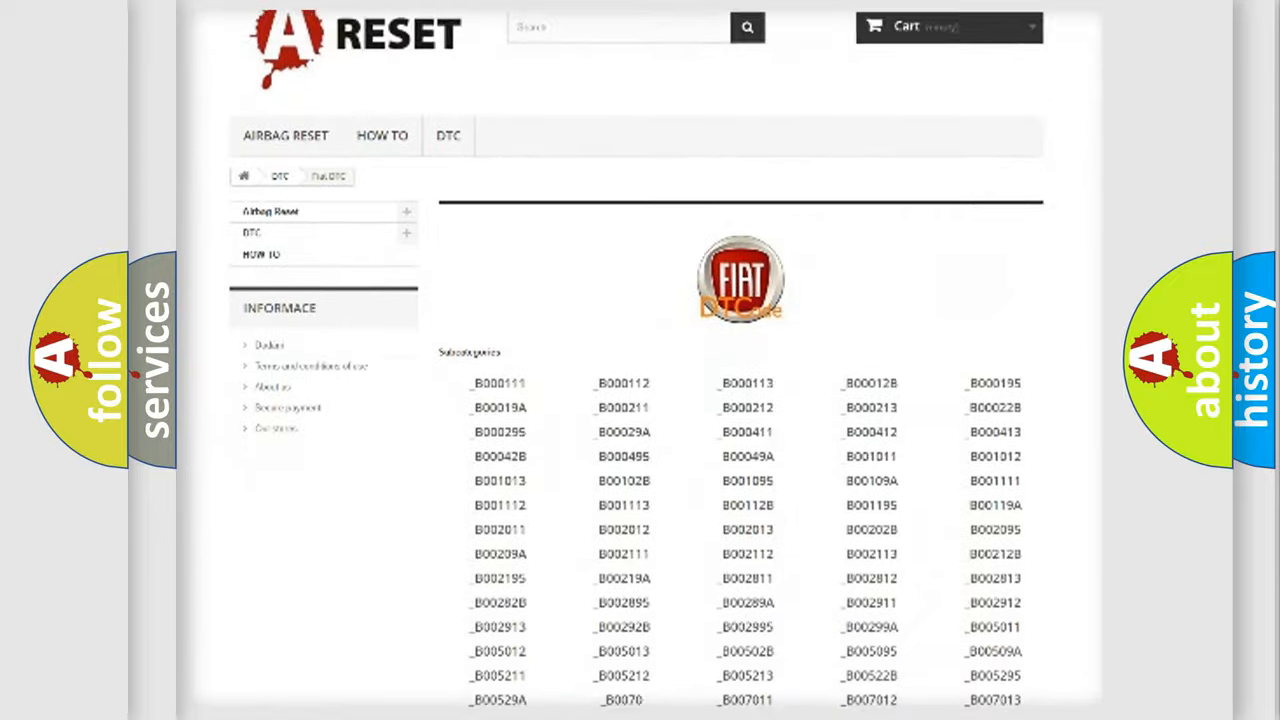
pyautogui.scroll(-3)
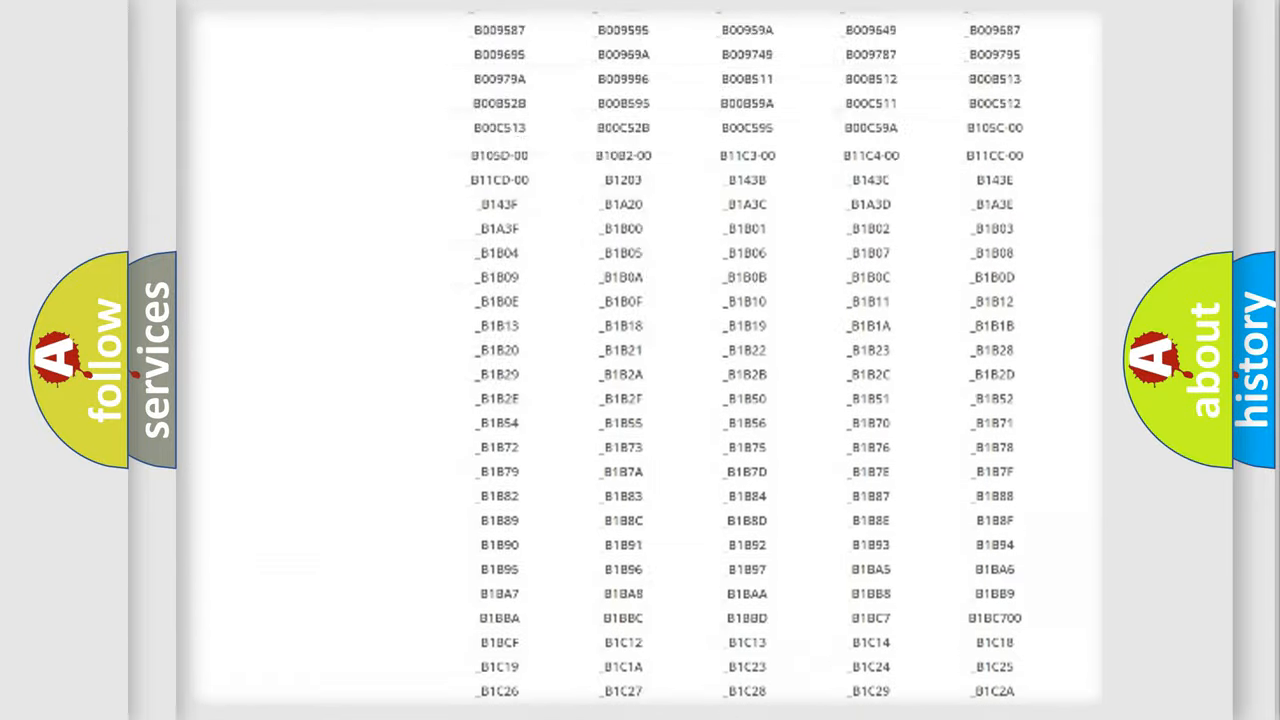
pyautogui.scroll(3)
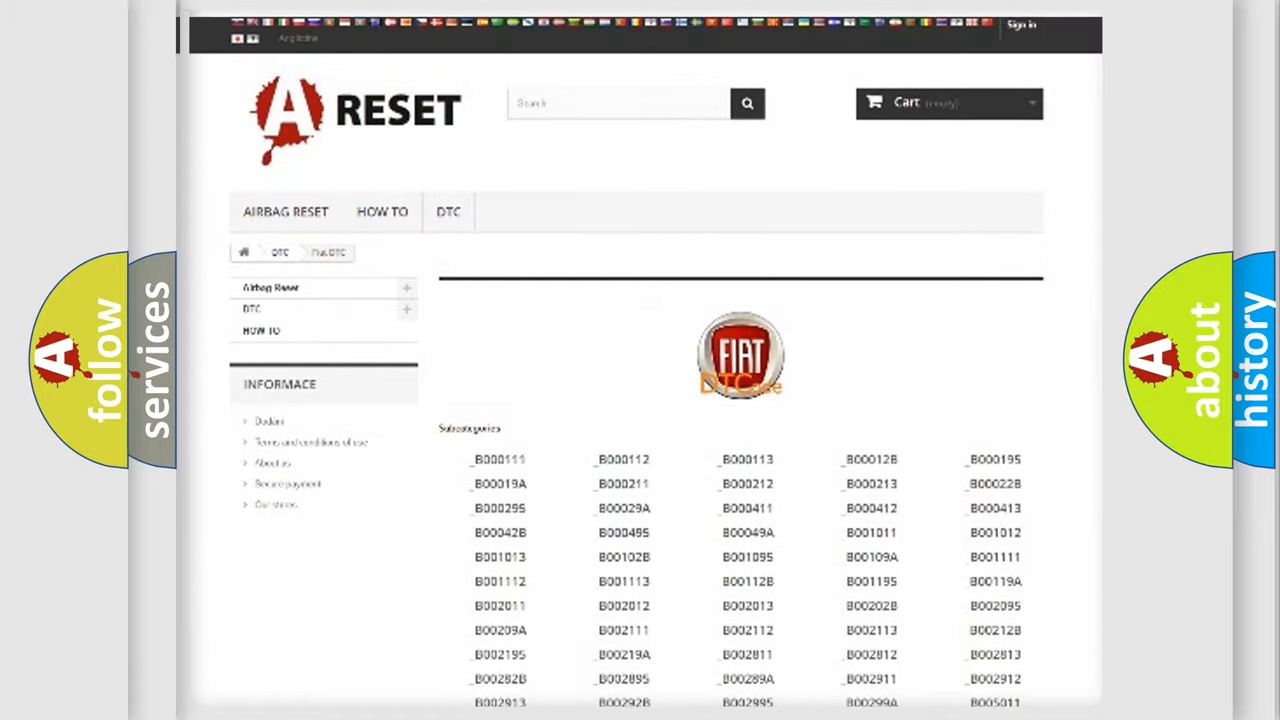